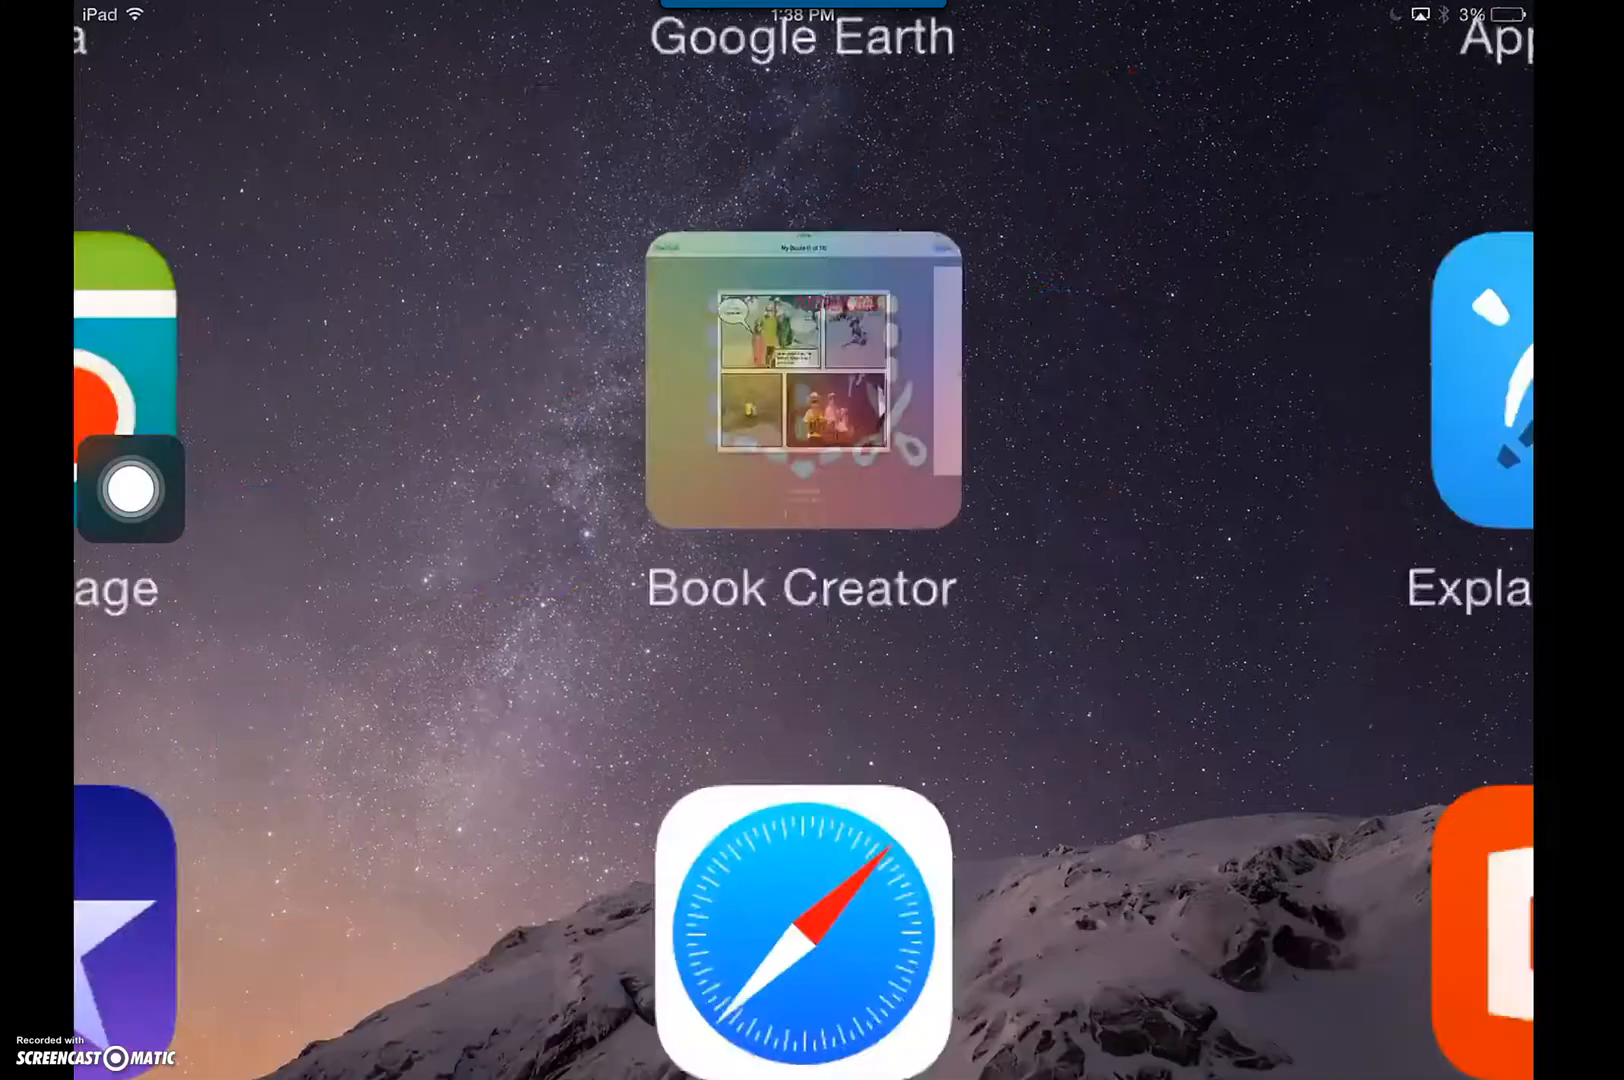
# Step: Export the Bats book from Book Creator as an EPUB and send it to OneDrive
pyautogui.click(802, 386)
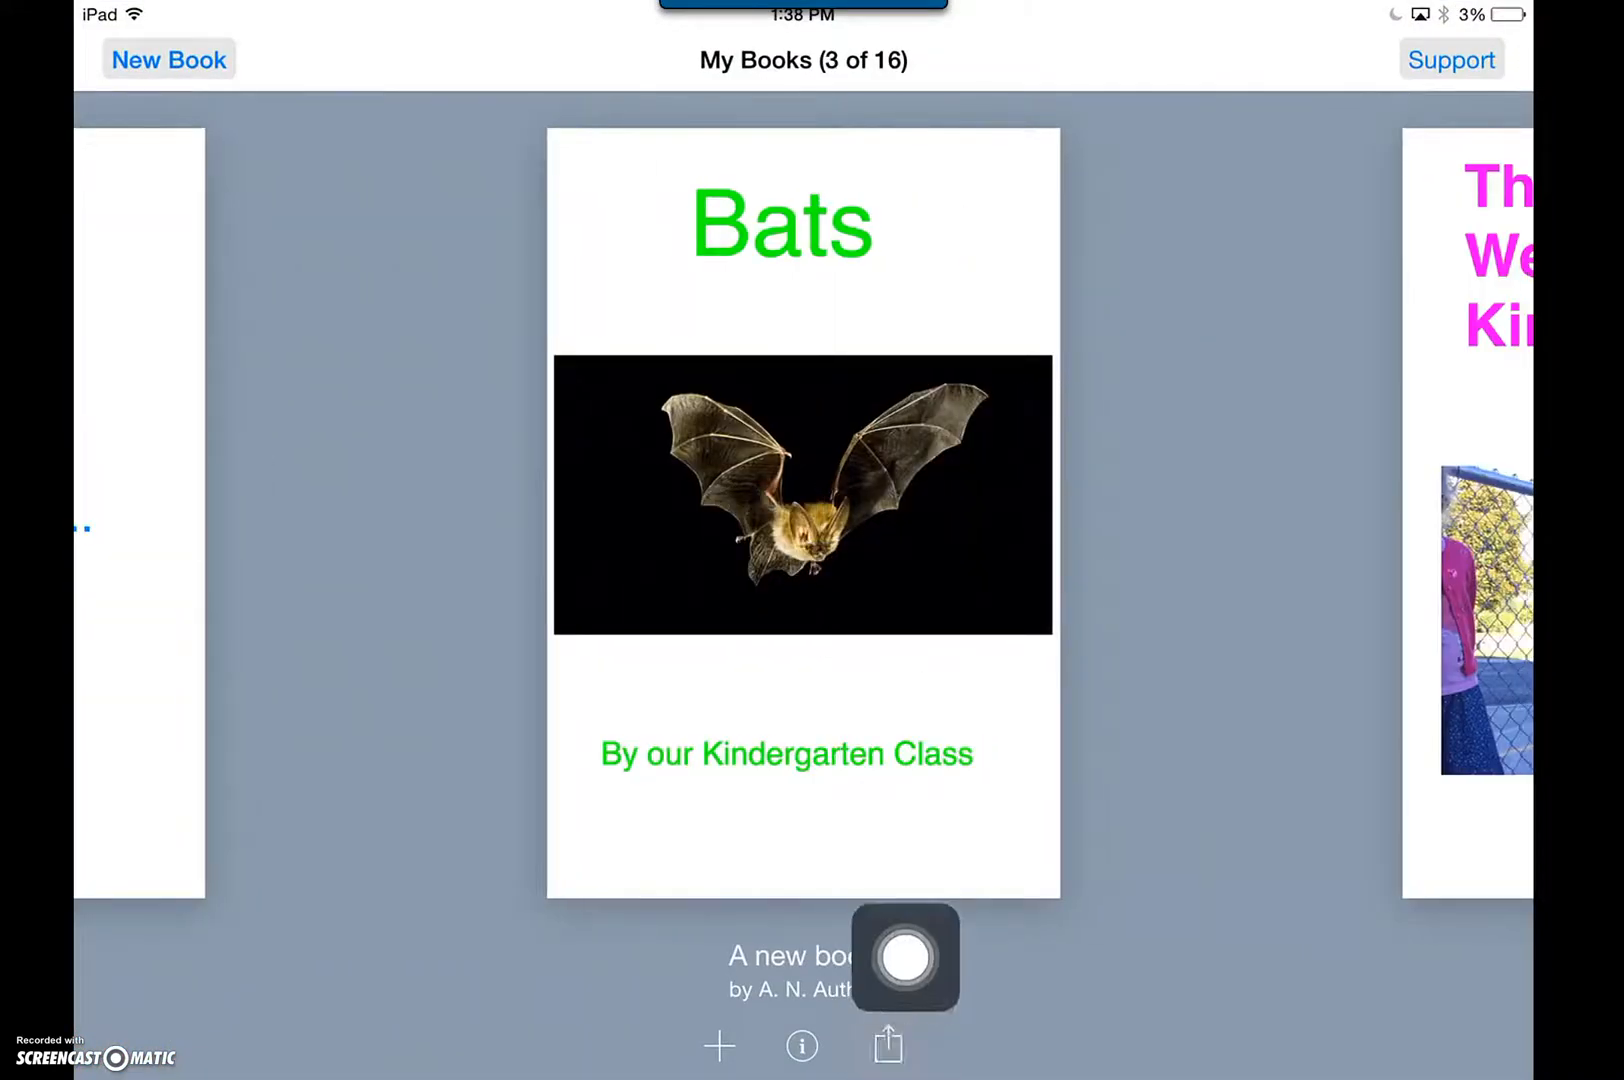
pyautogui.click(886, 1044)
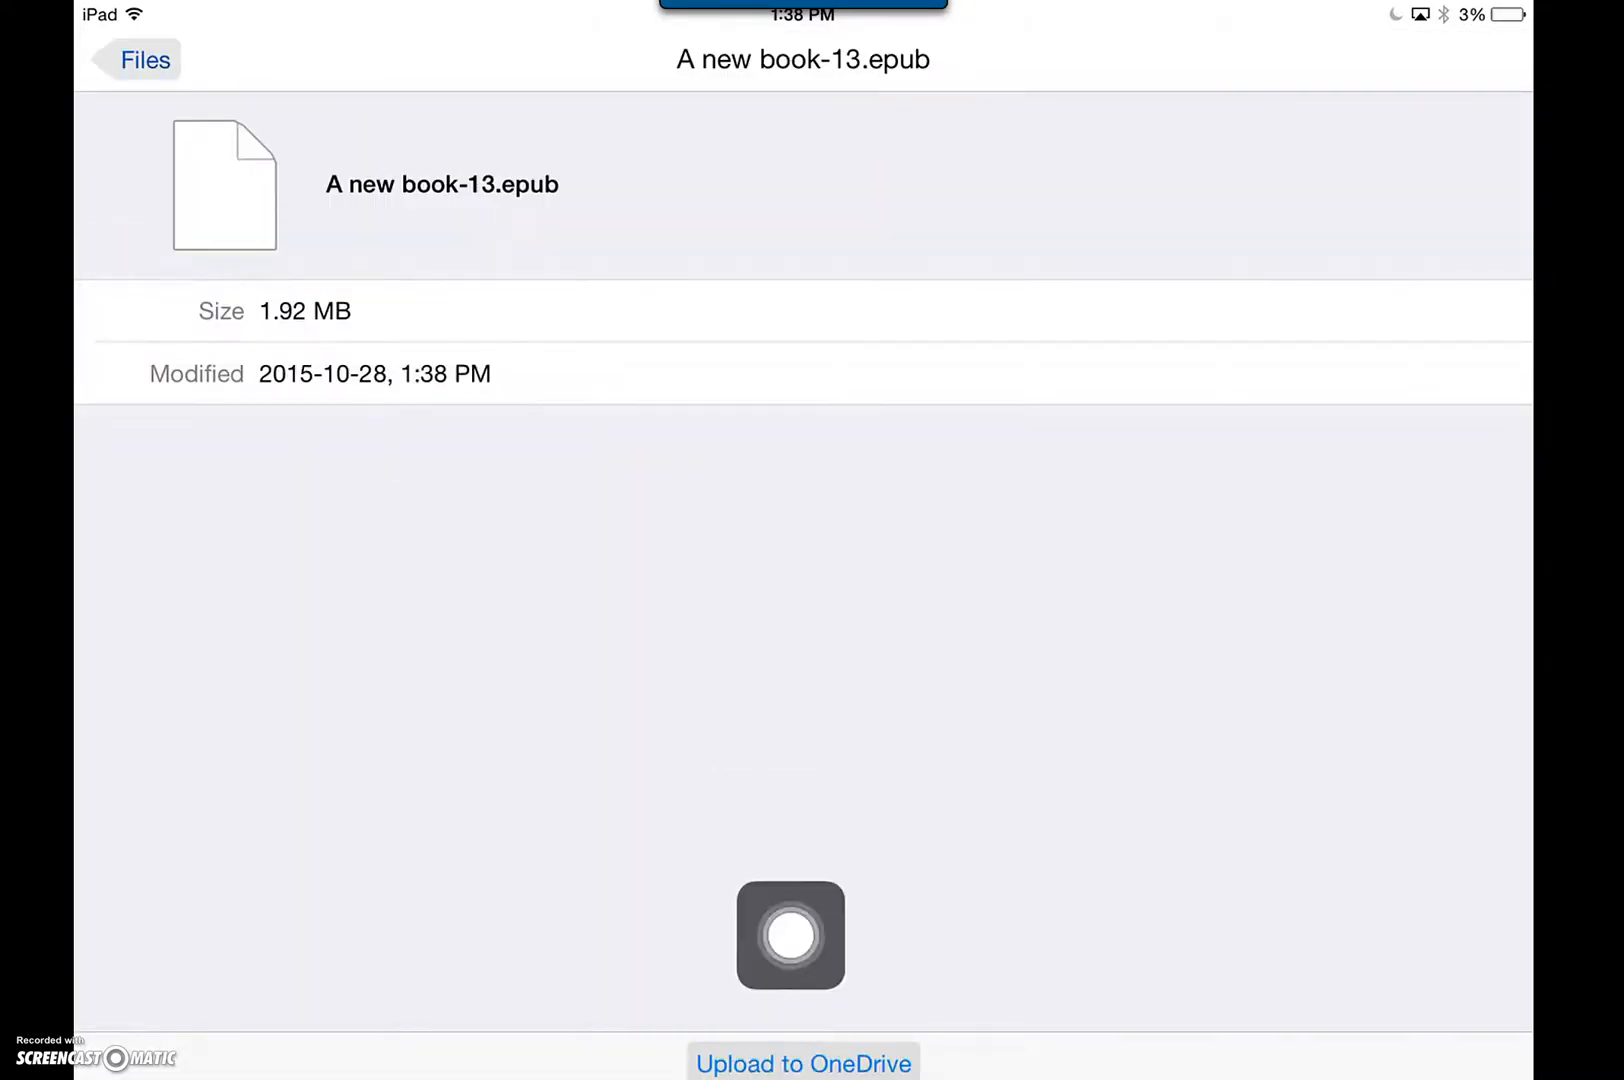
# Step: Upload A new book-13.epub into the OneDrive blogs folder
pyautogui.click(802, 1062)
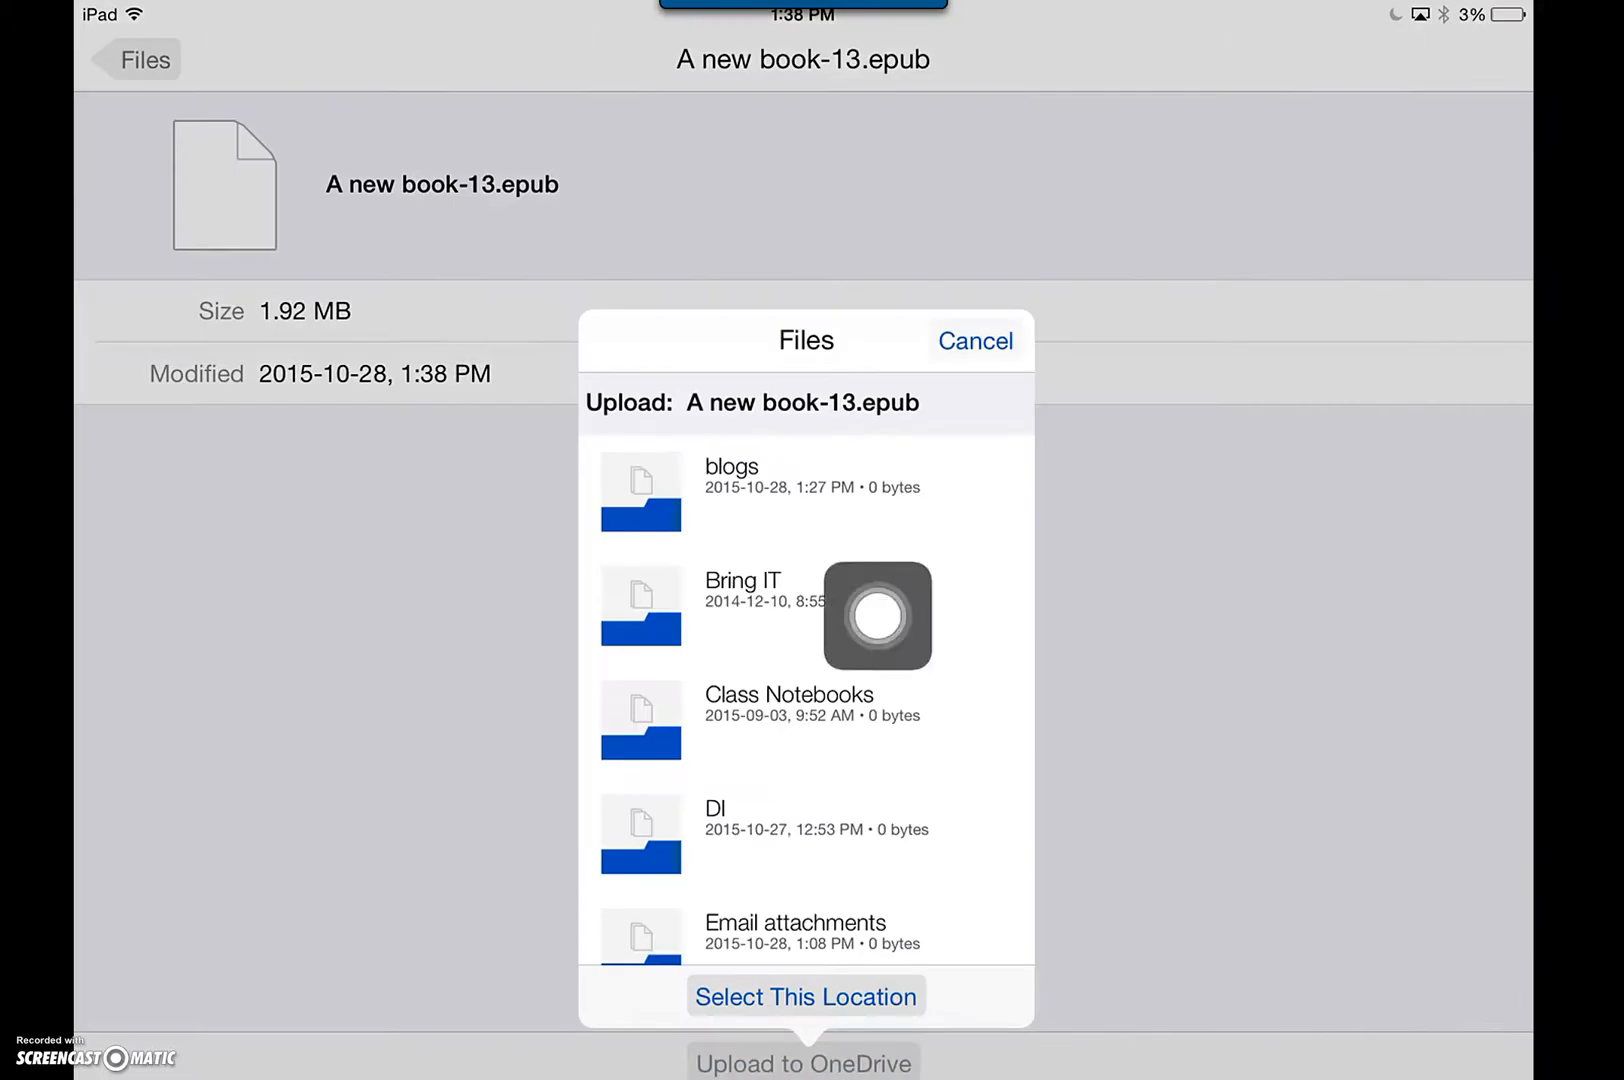
pyautogui.click(730, 466)
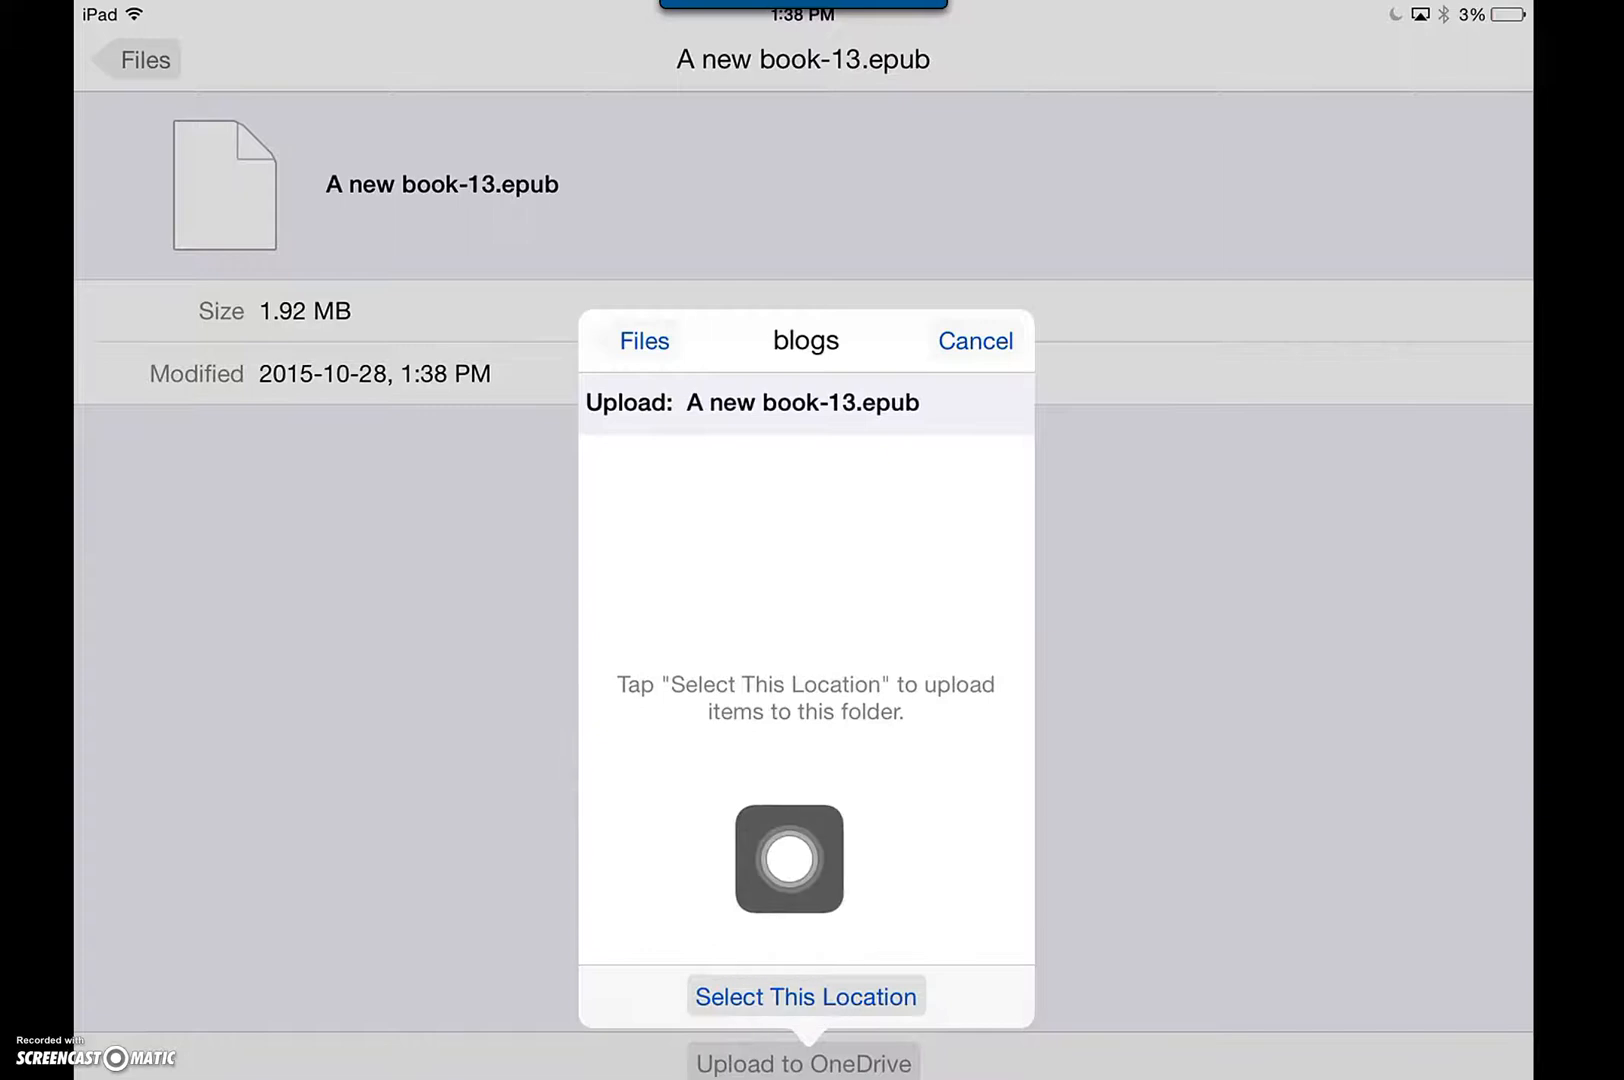
pyautogui.click(804, 996)
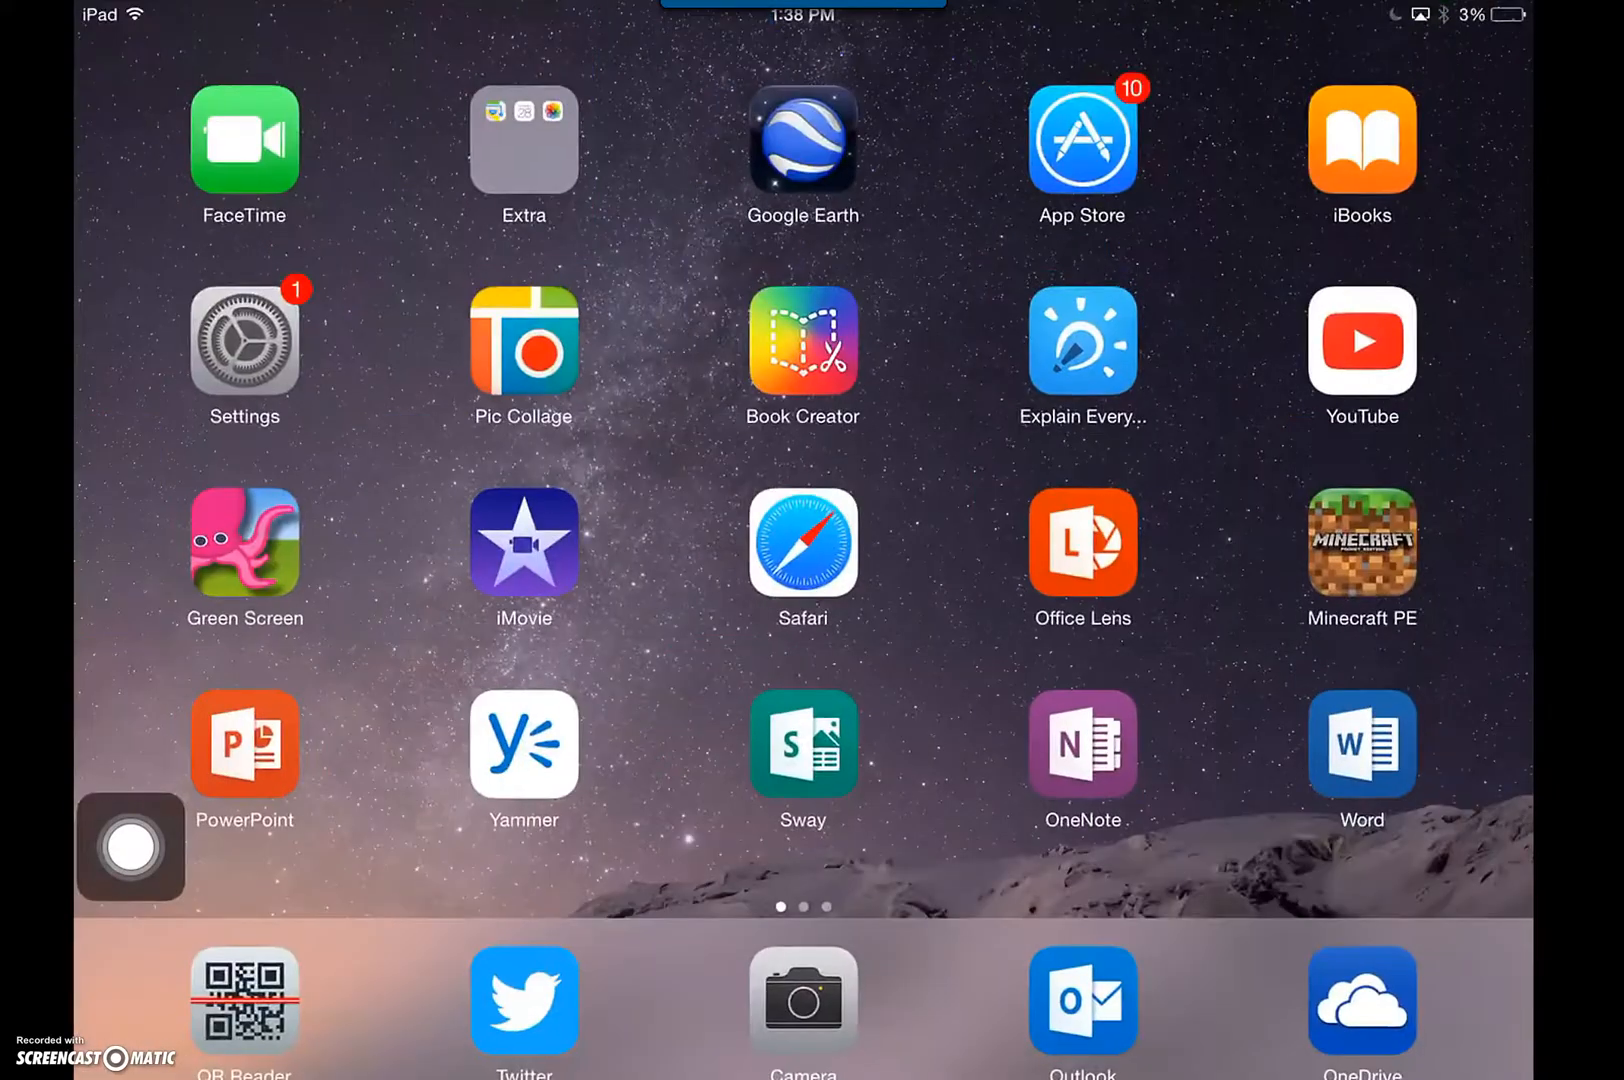
# Step: Reopen the Bats book and show the overview of all its pages, Cover through 18–19
pyautogui.moveTo(132, 848); pyautogui.dragTo(690, 504)
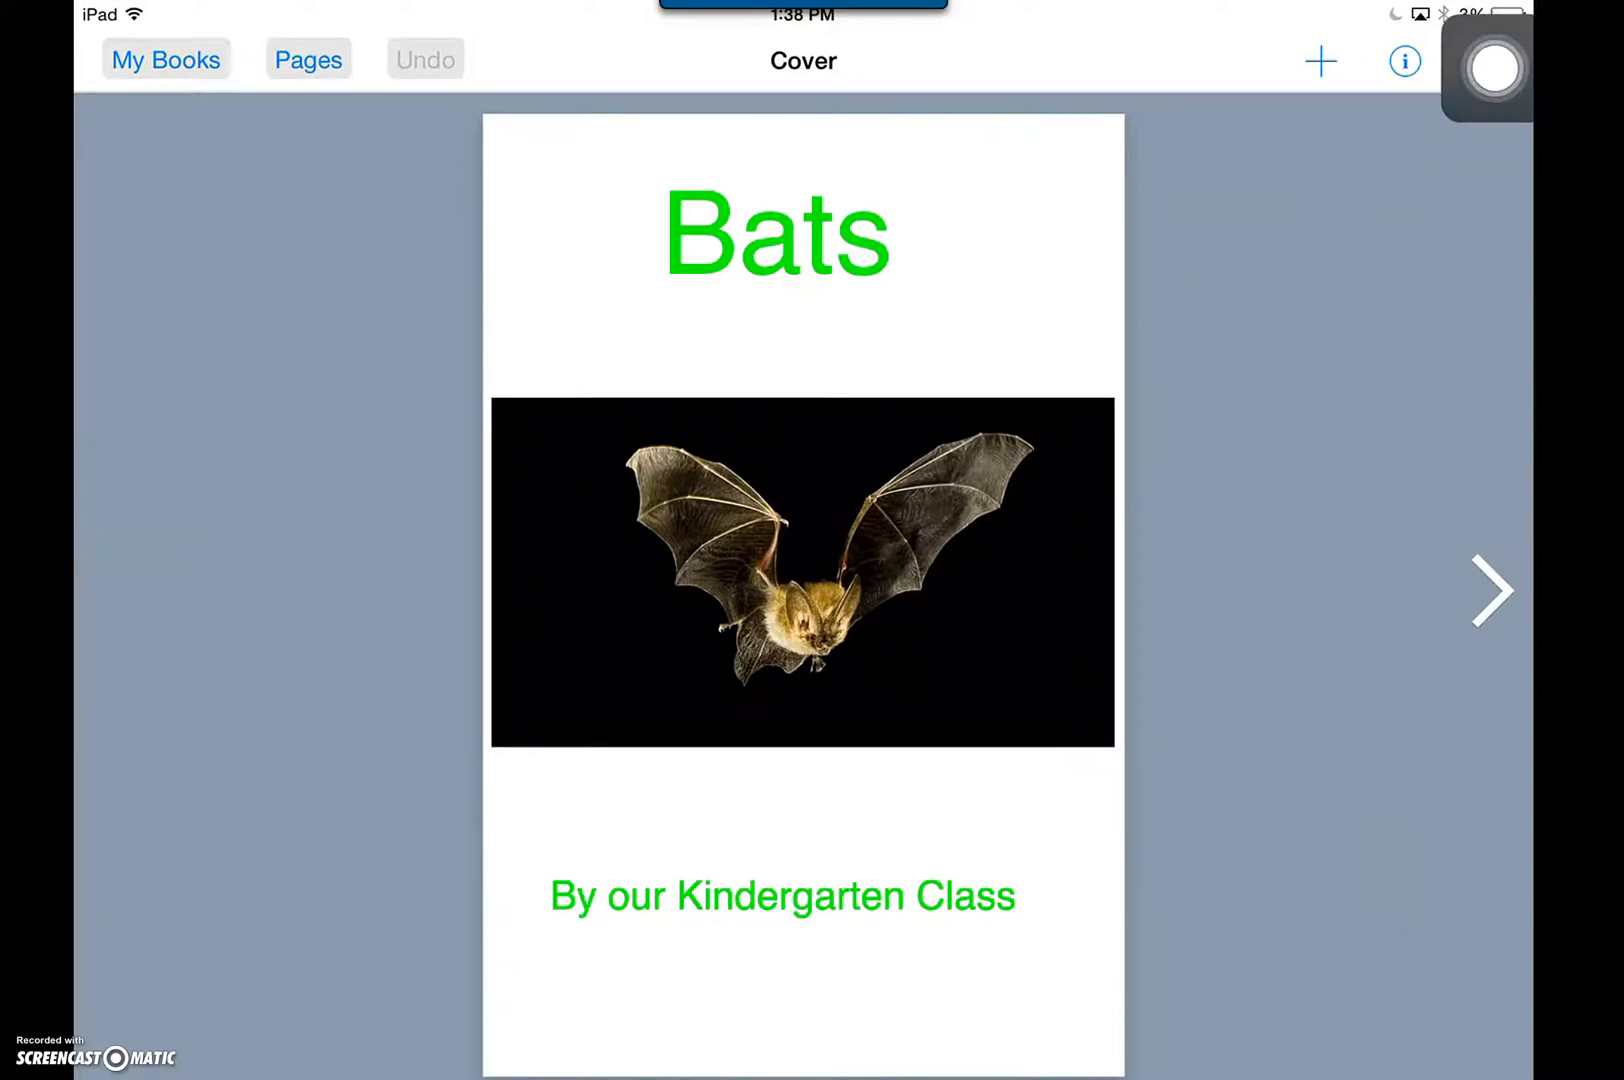
pyautogui.click(1490, 60)
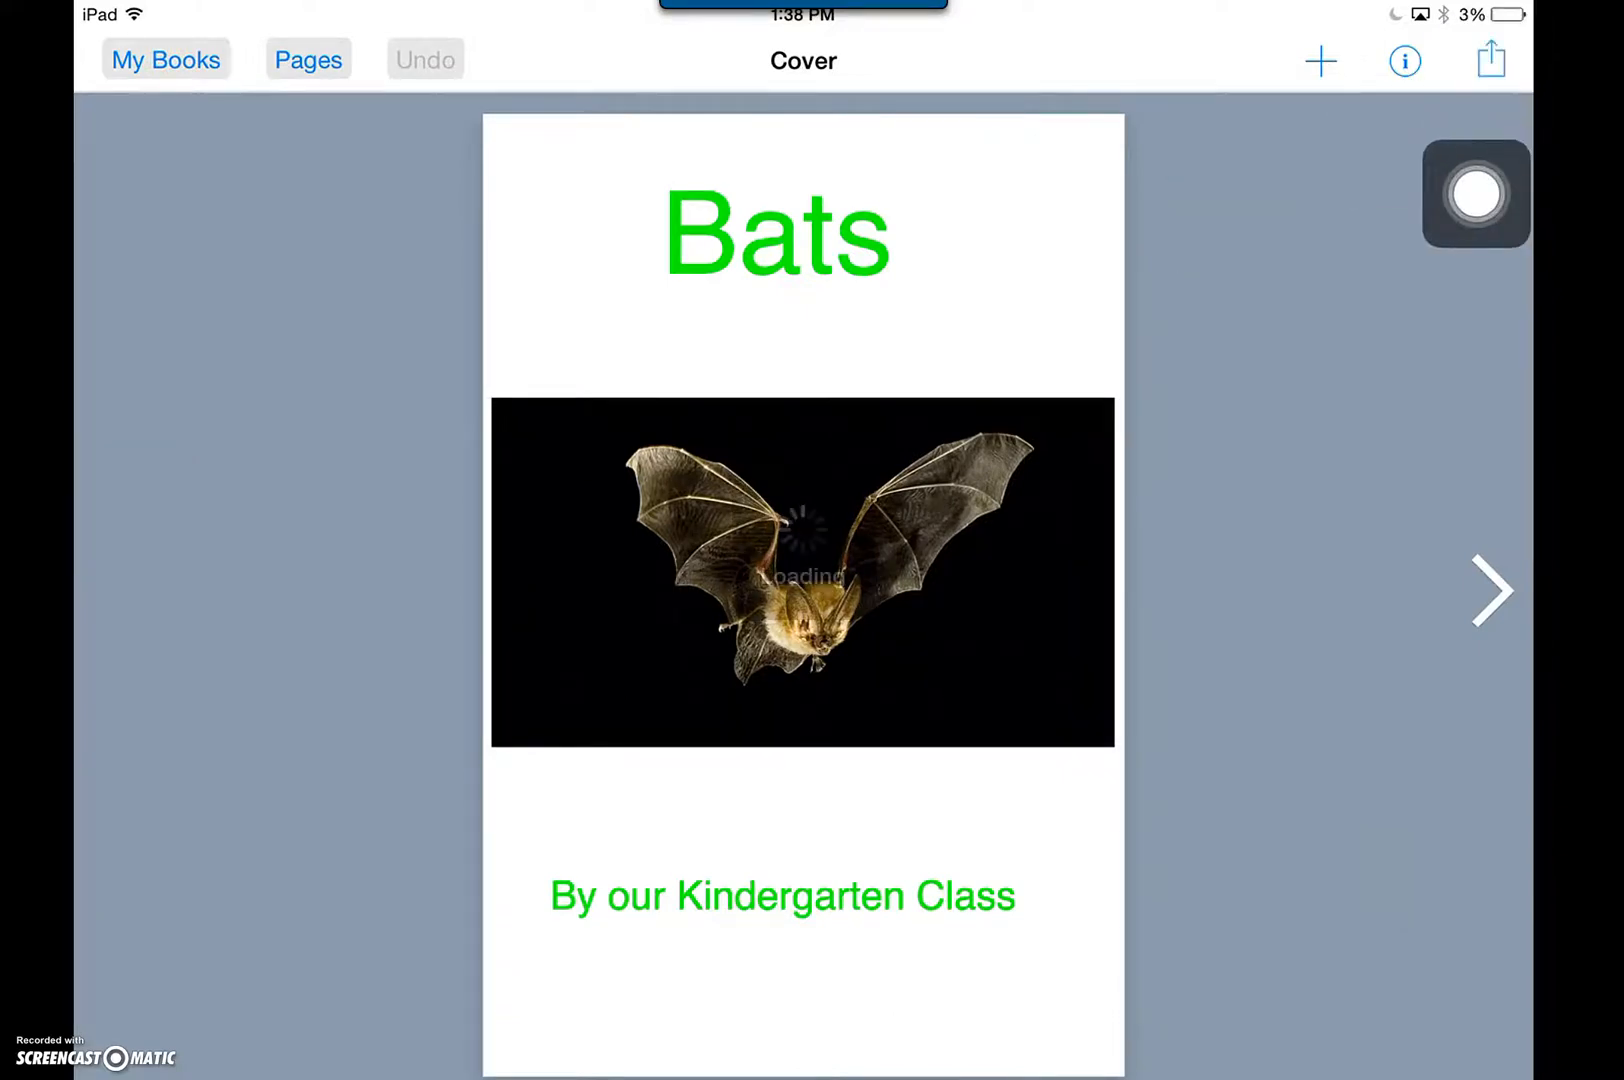
pyautogui.click(1490, 60)
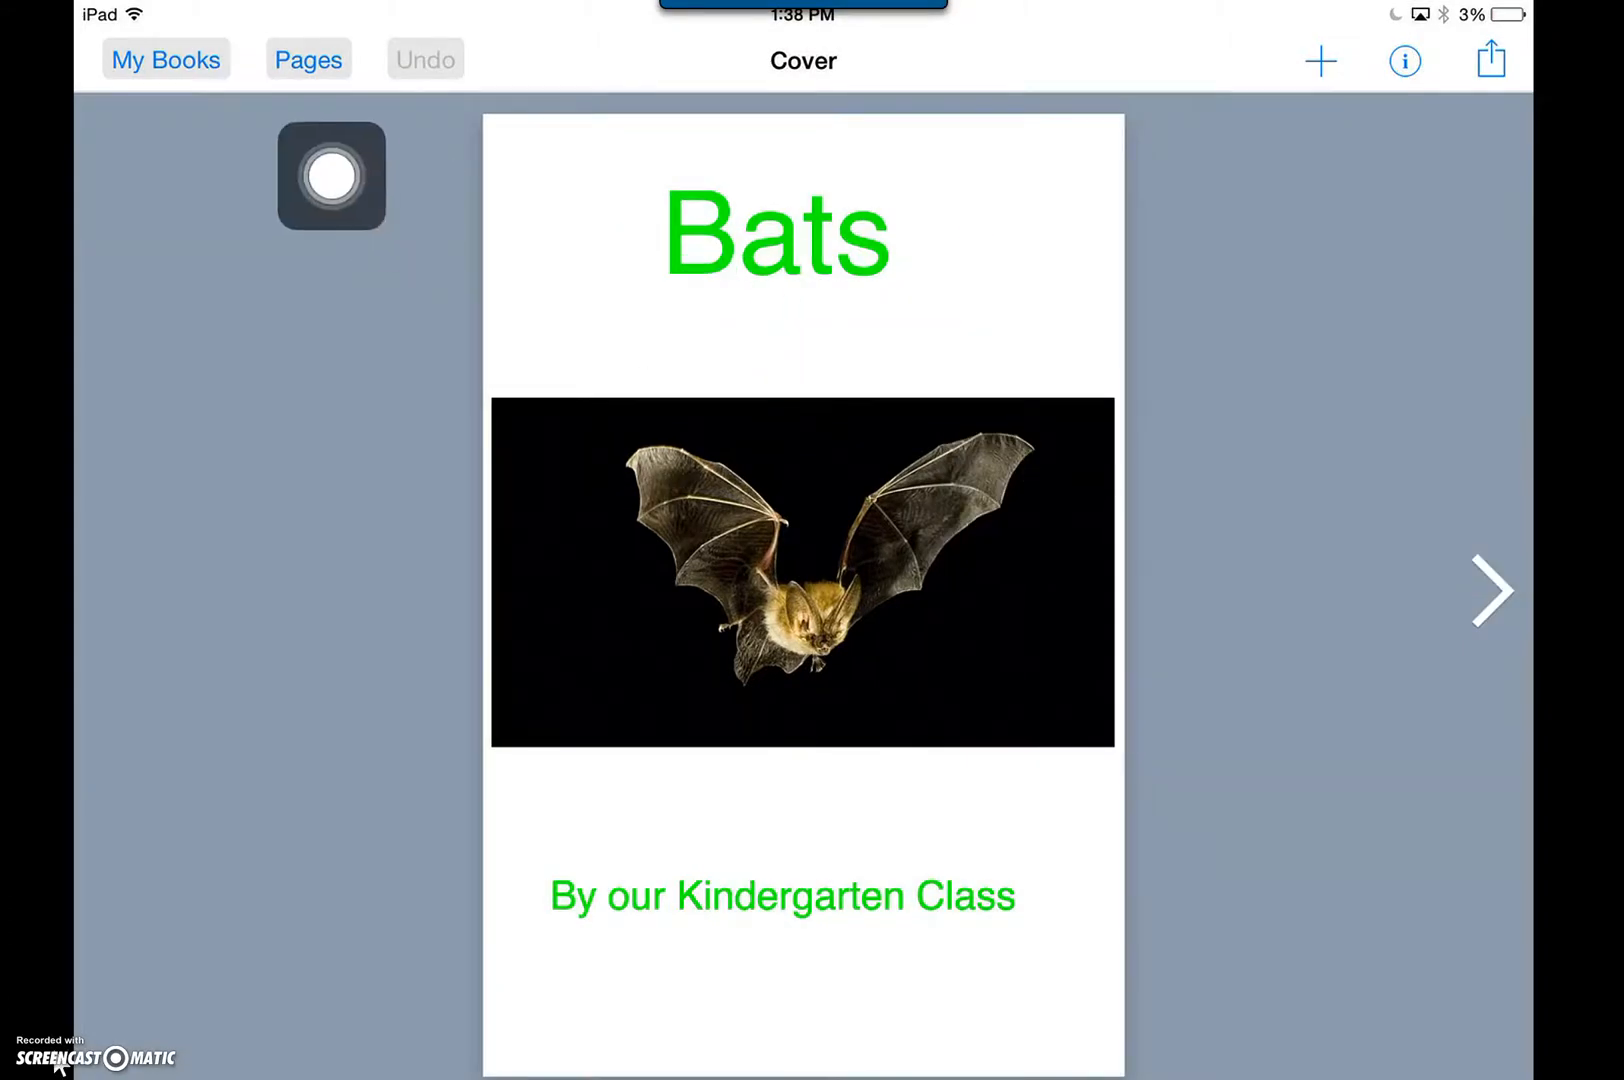
pyautogui.click(308, 60)
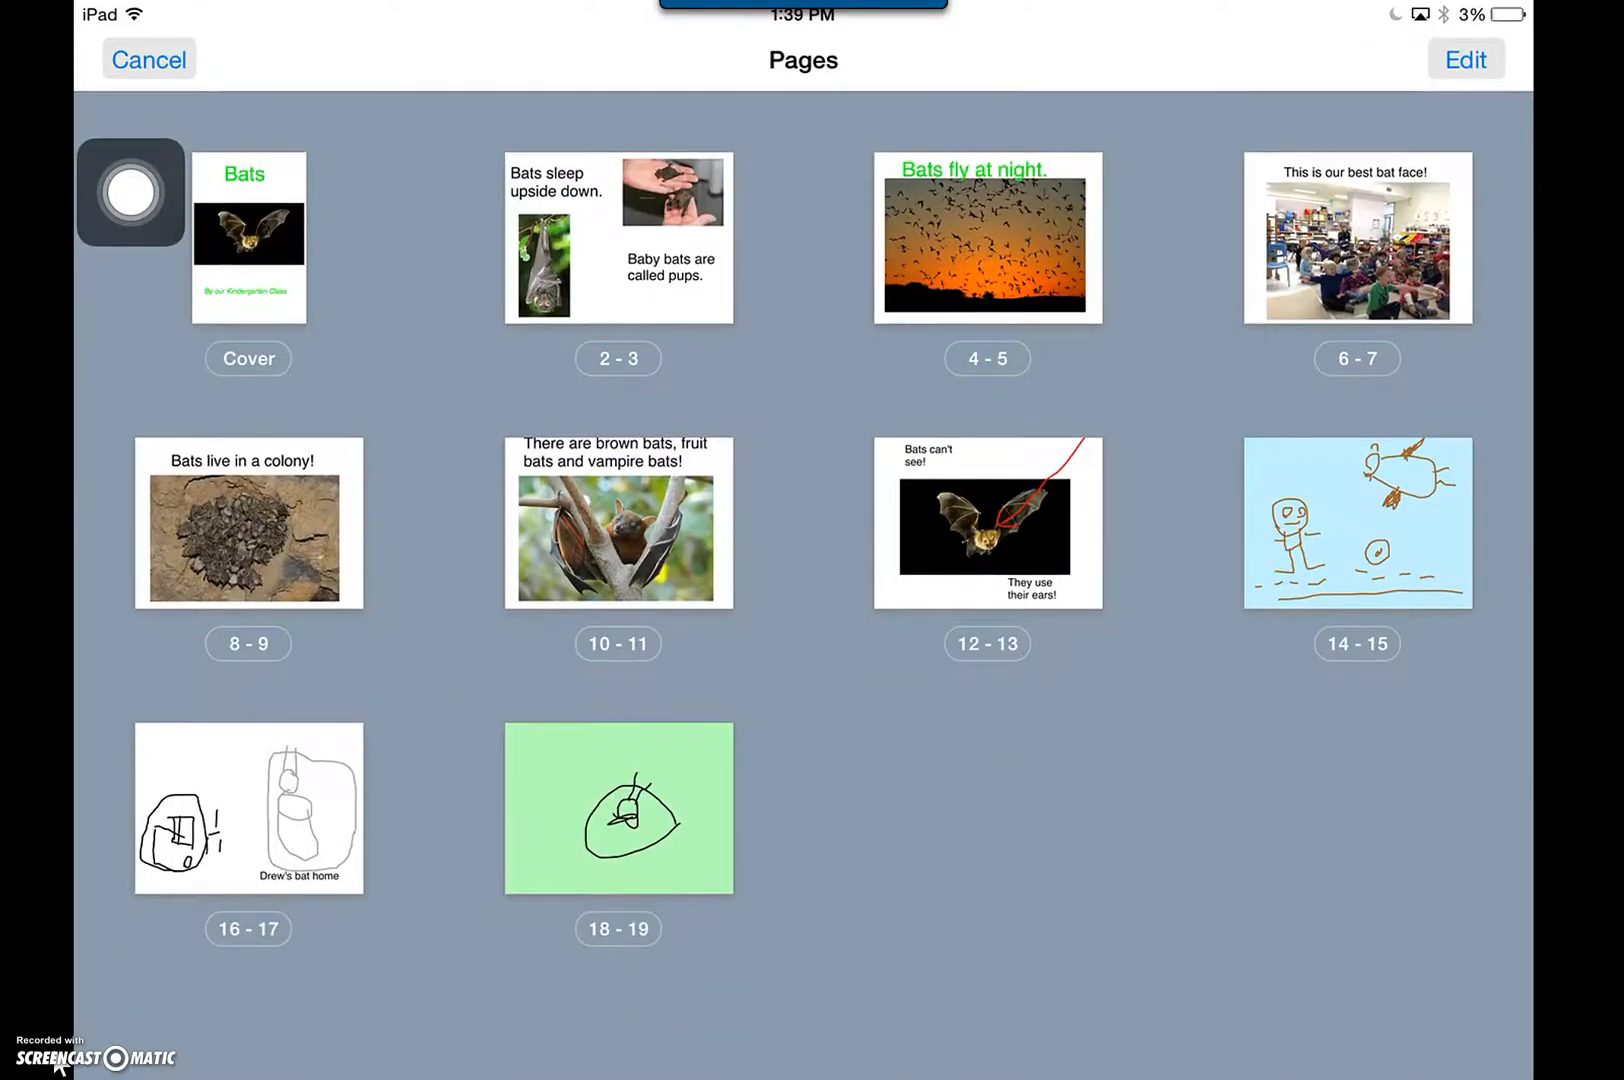
# Step: Share the pages 2–3 spread of the Bats book to OneNote
pyautogui.click(1464, 60)
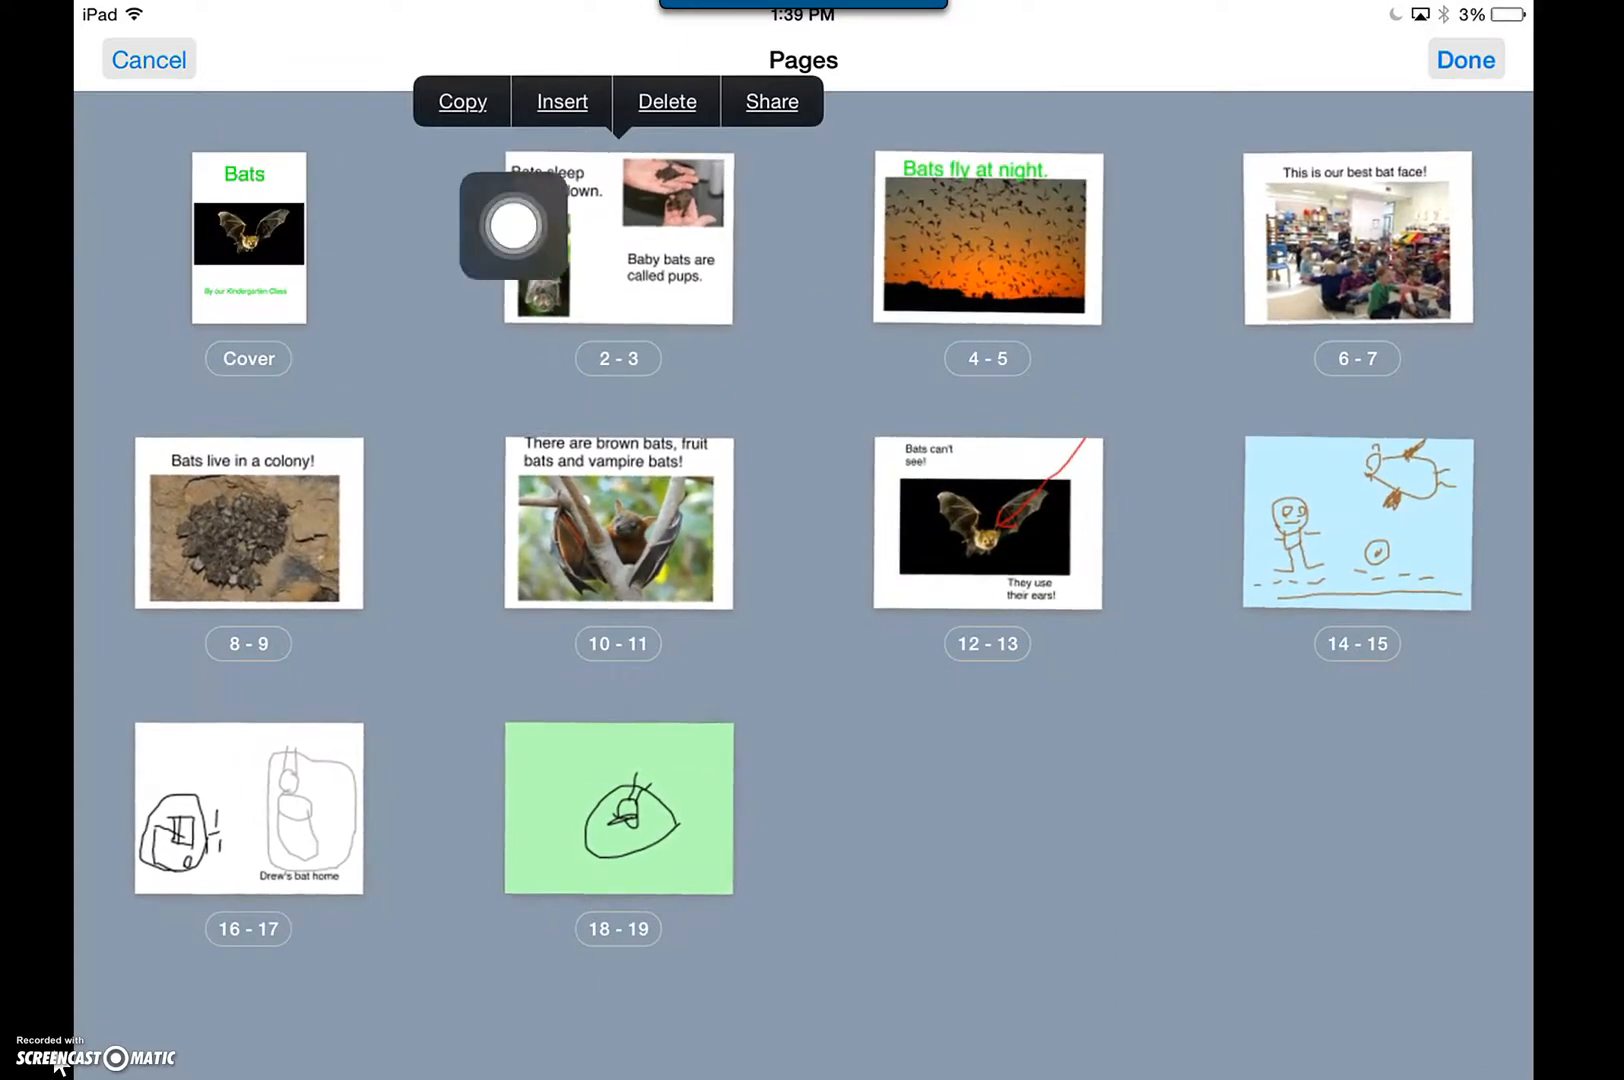
pyautogui.click(770, 100)
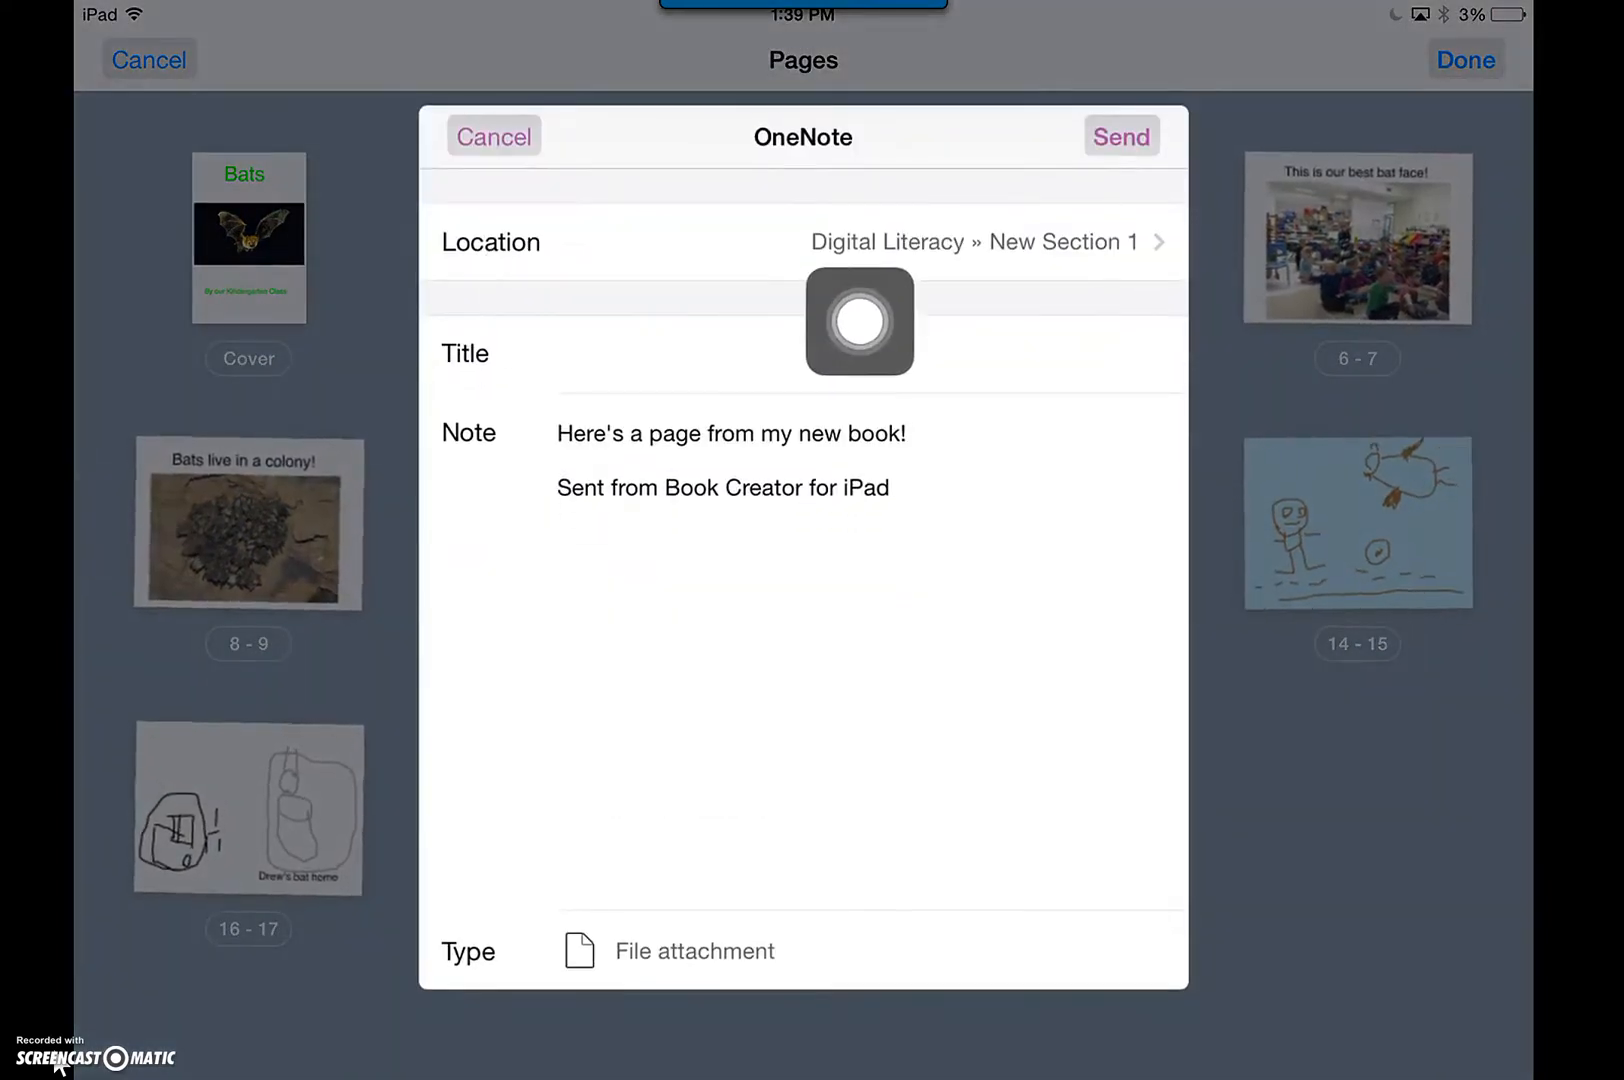
# Step: Choose New Section 1 of the Digital Literacy notebook as the OneNote destination
pyautogui.click(972, 242)
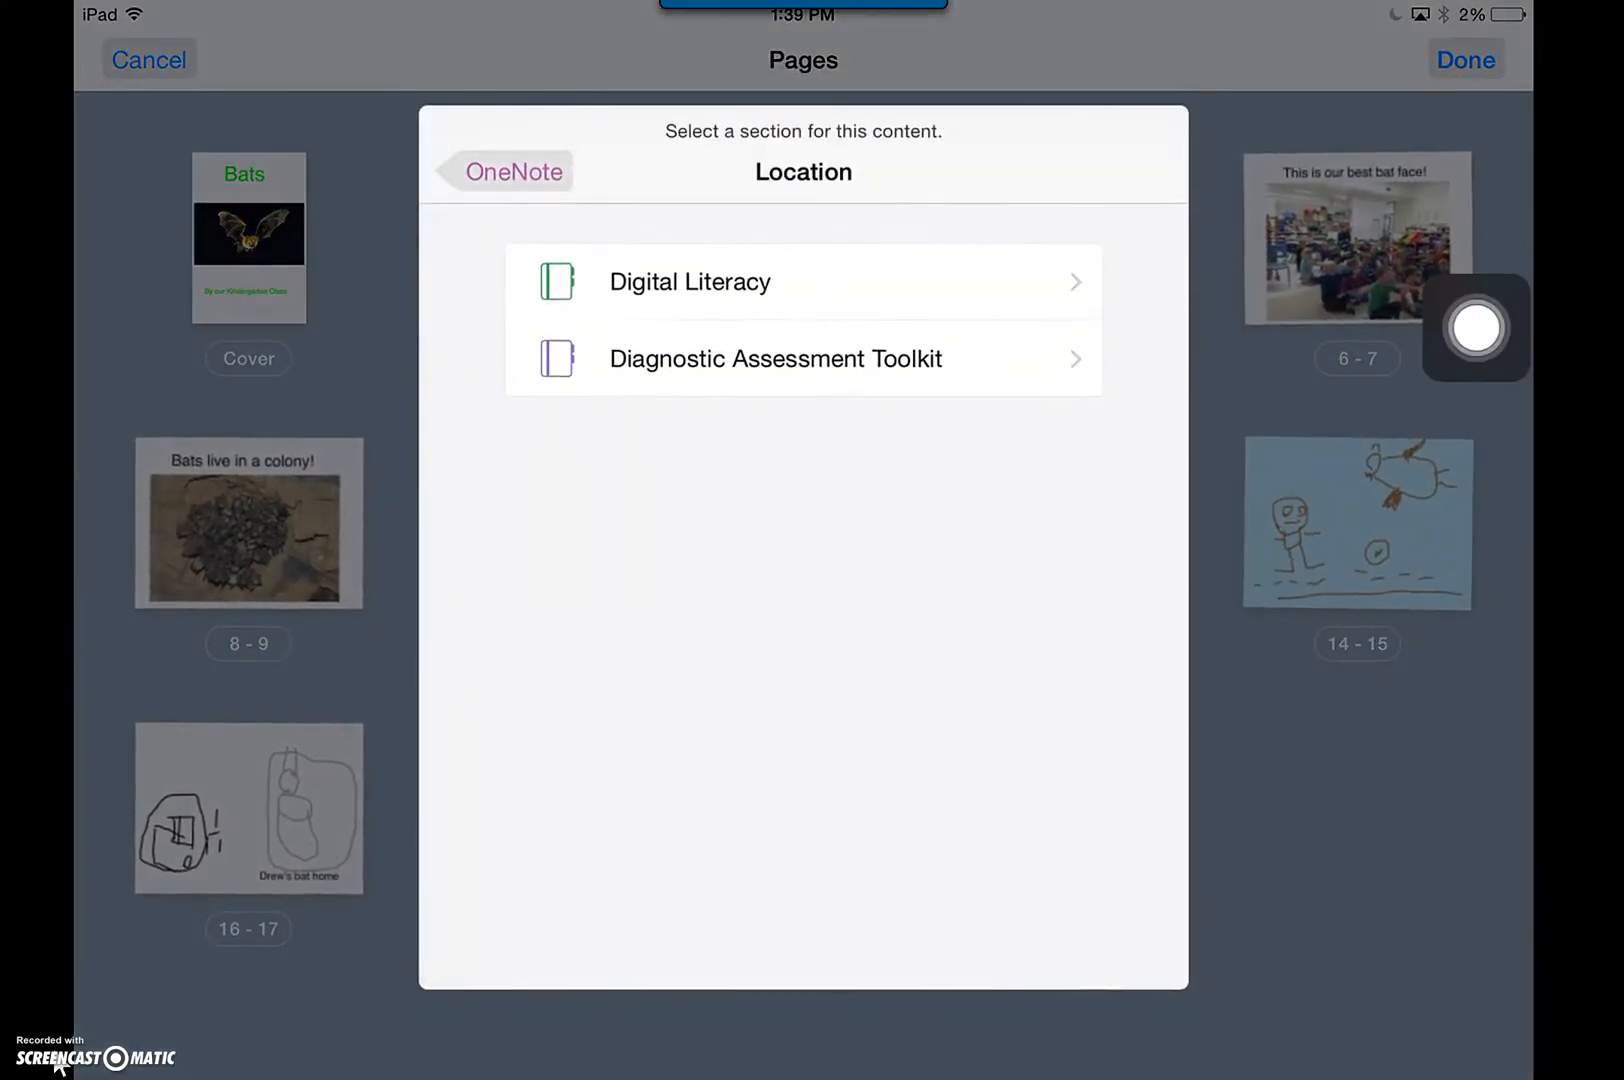
pyautogui.click(688, 280)
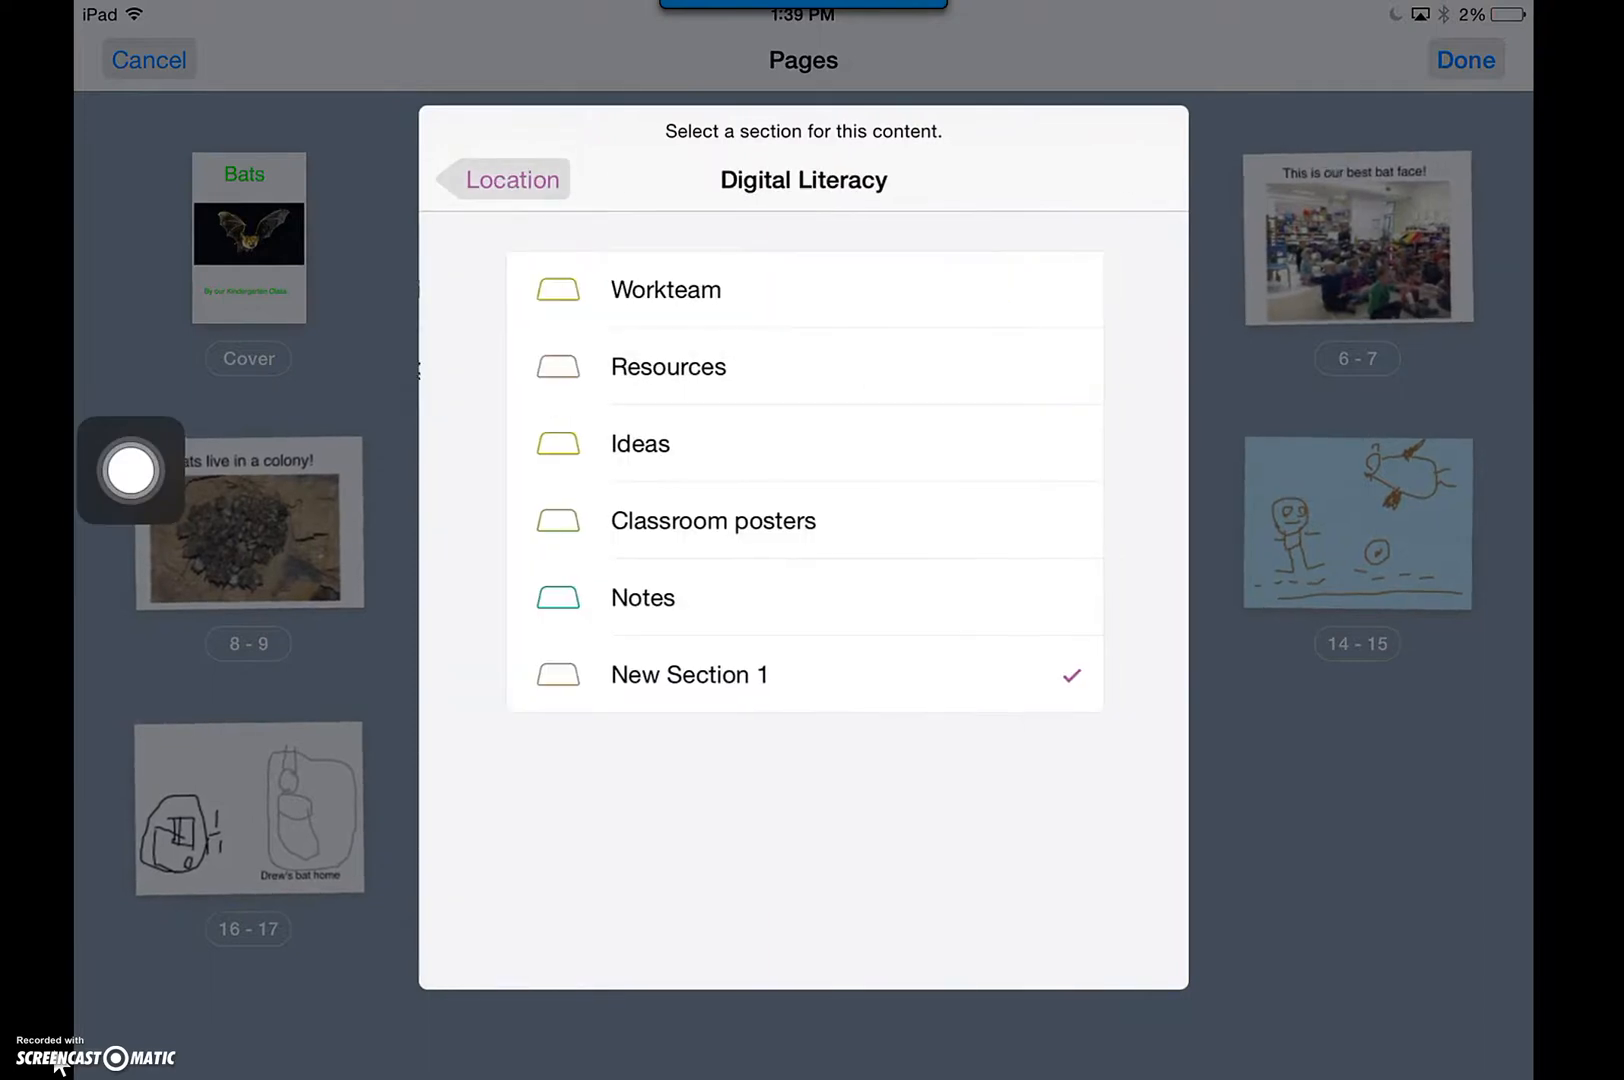